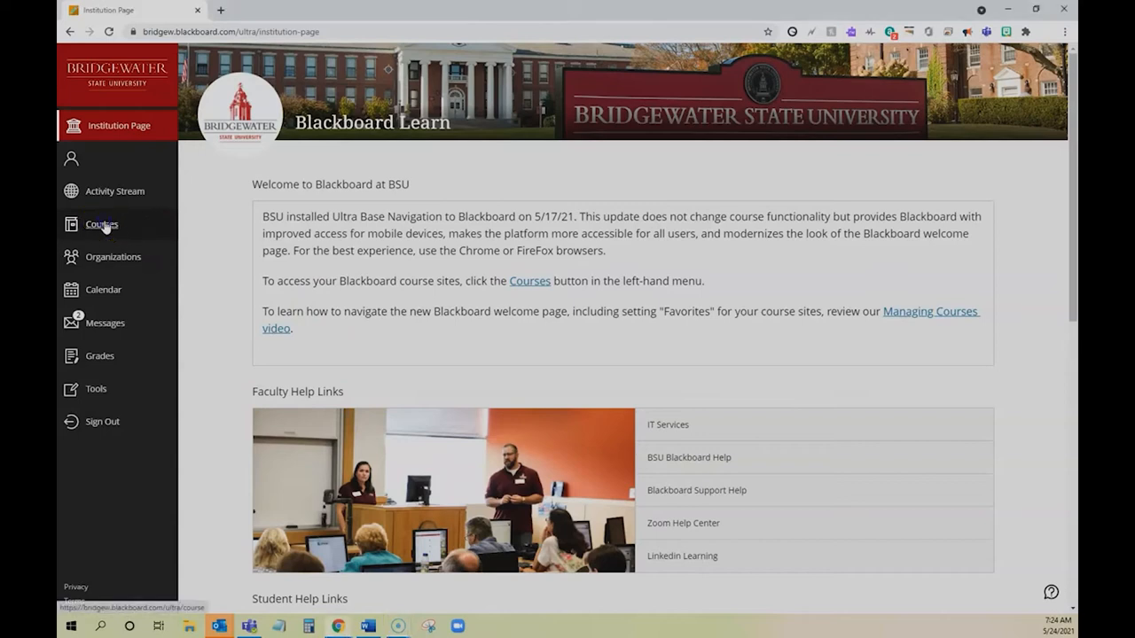
Show the Courses page filtered to the Summer 2021 term.
{"action": "left_click", "coordinate": [101, 224]}
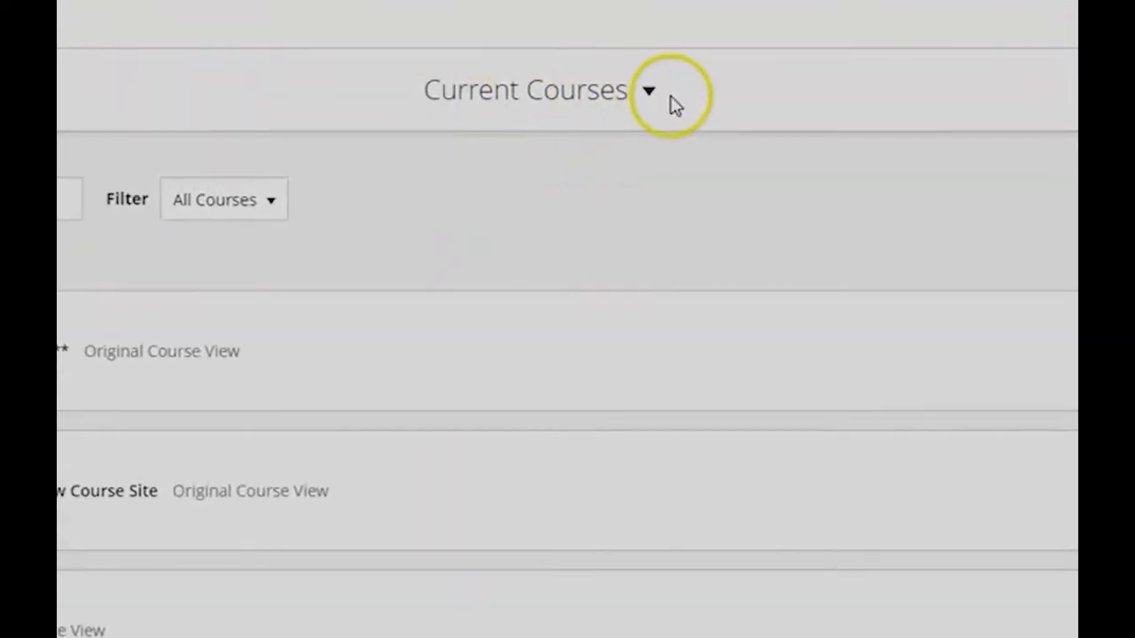
{"action": "left_click", "coordinate": [648, 89]}
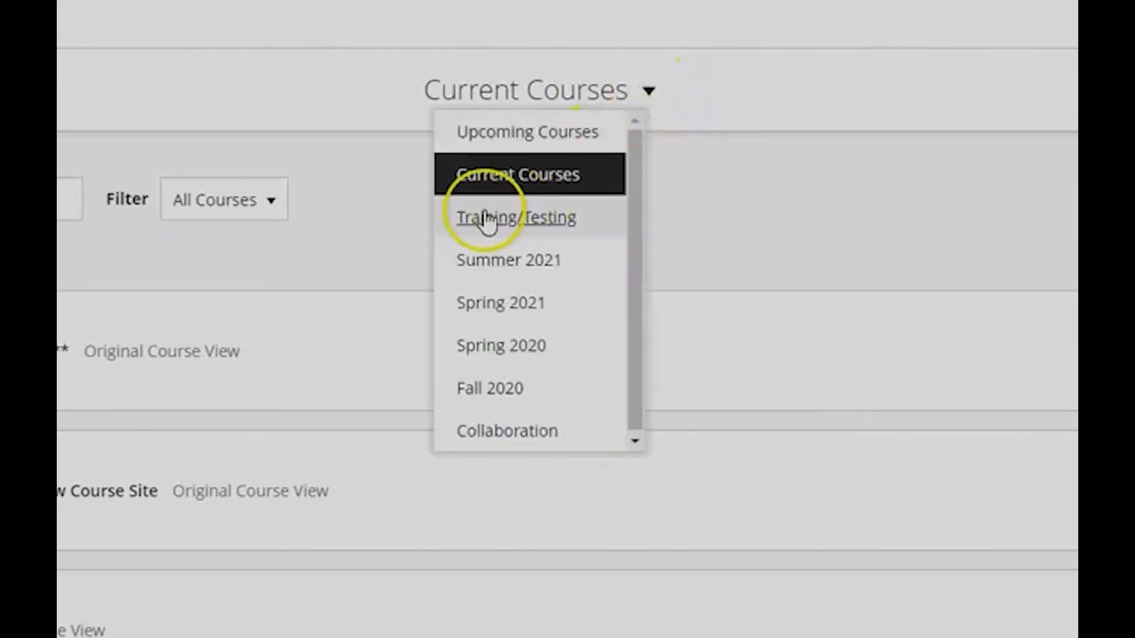
{"action": "left_click", "coordinate": [507, 259]}
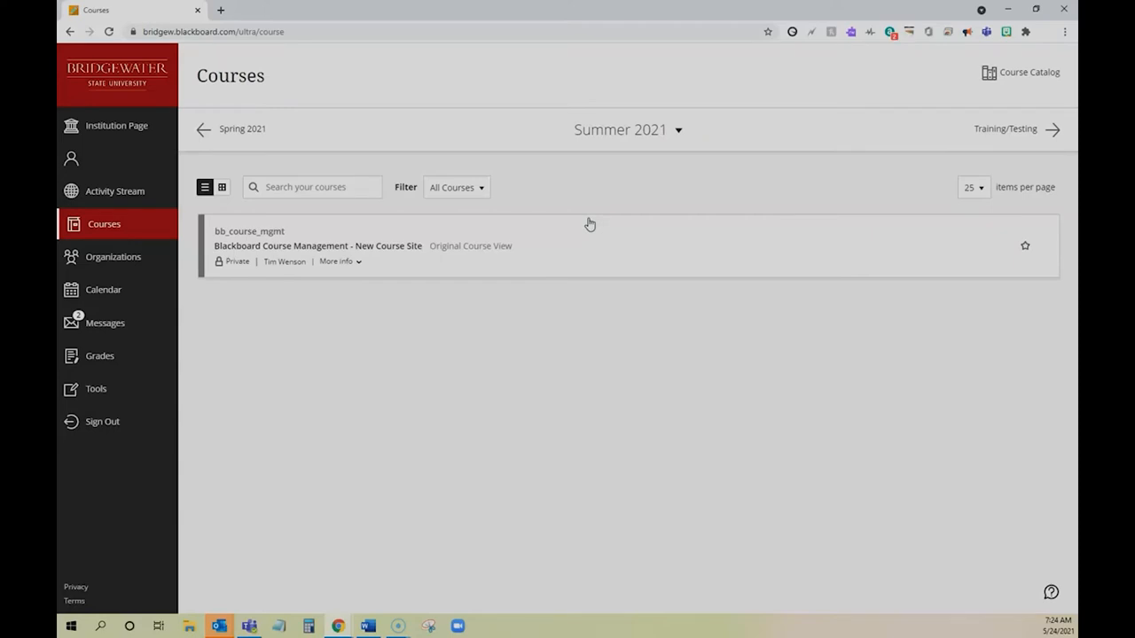
Filter to Current Courses and star Faculty Resource Center F20/S21 into Favorites.
{"action": "left_click", "coordinate": [679, 129]}
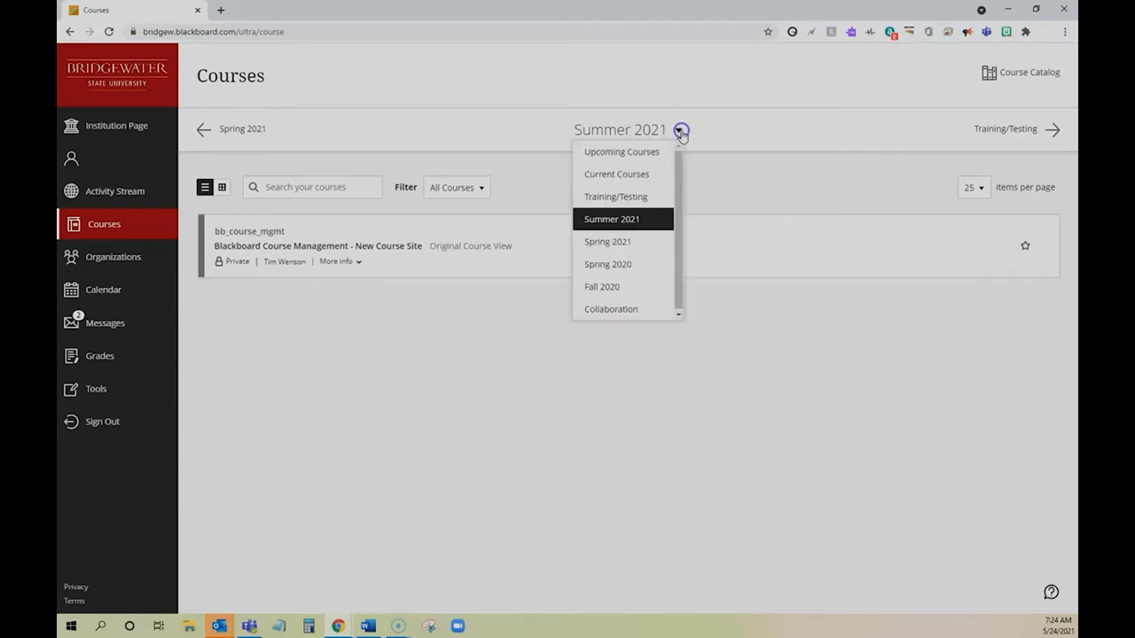
{"action": "left_click", "coordinate": [617, 173]}
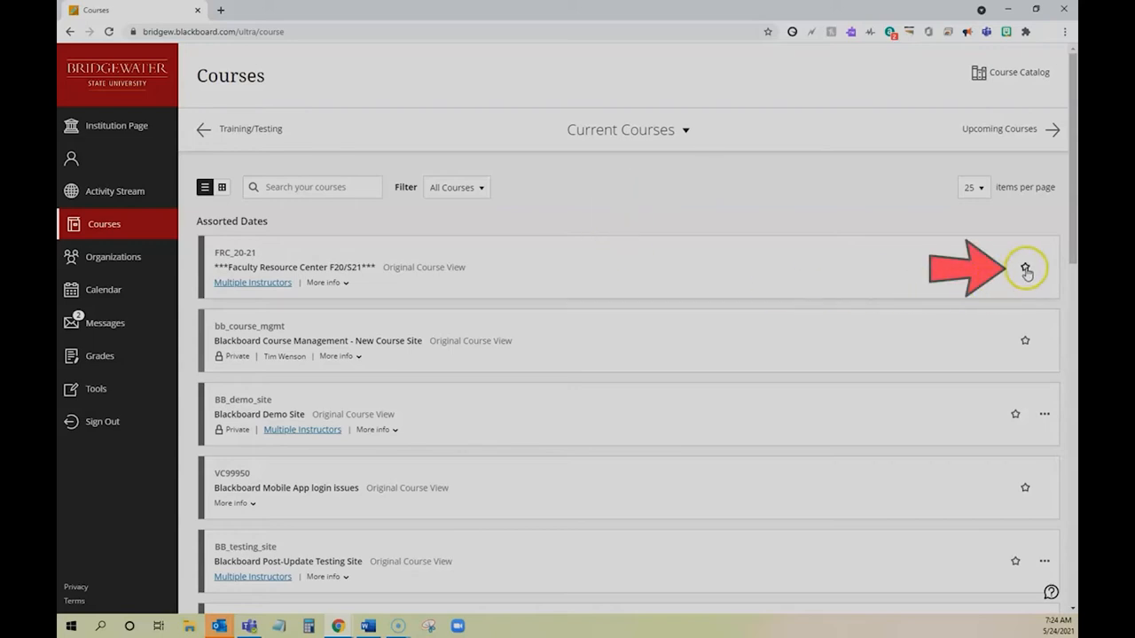
{"action": "left_click", "coordinate": [1024, 268]}
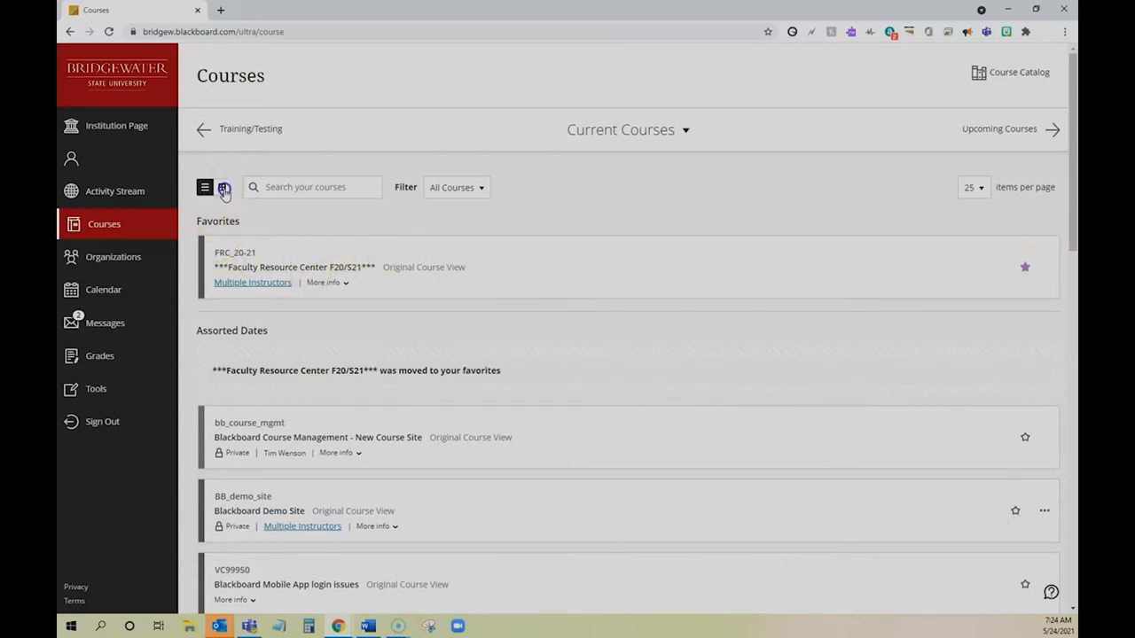
Show courses as tiles and star Blackboard Demo Site into Favorites.
{"action": "left_click", "coordinate": [223, 188]}
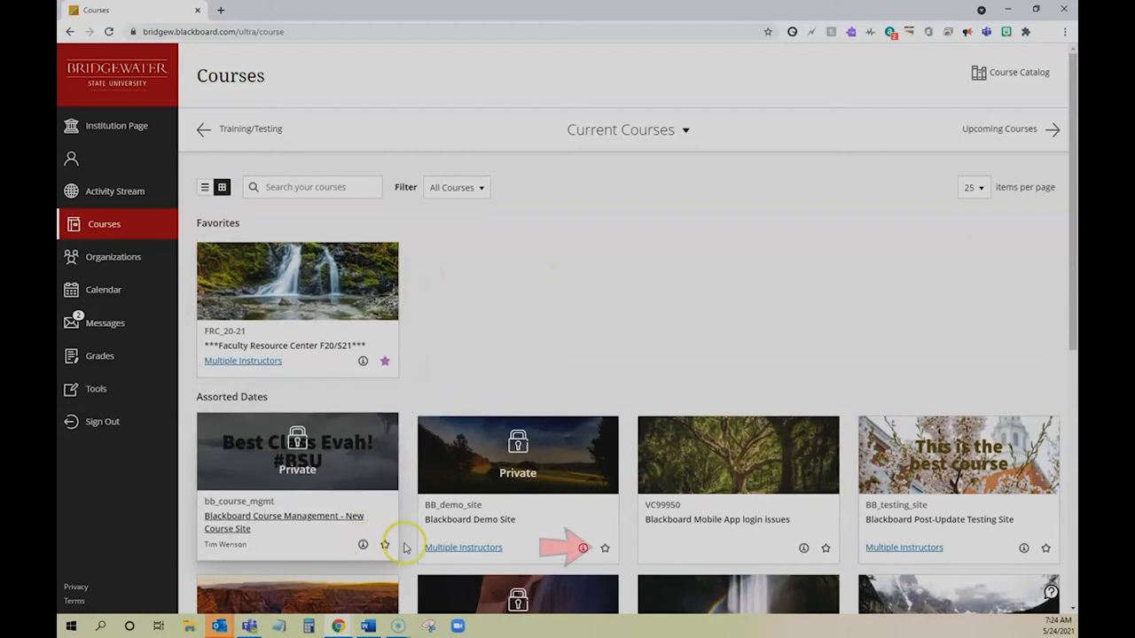
{"action": "left_click", "coordinate": [607, 546]}
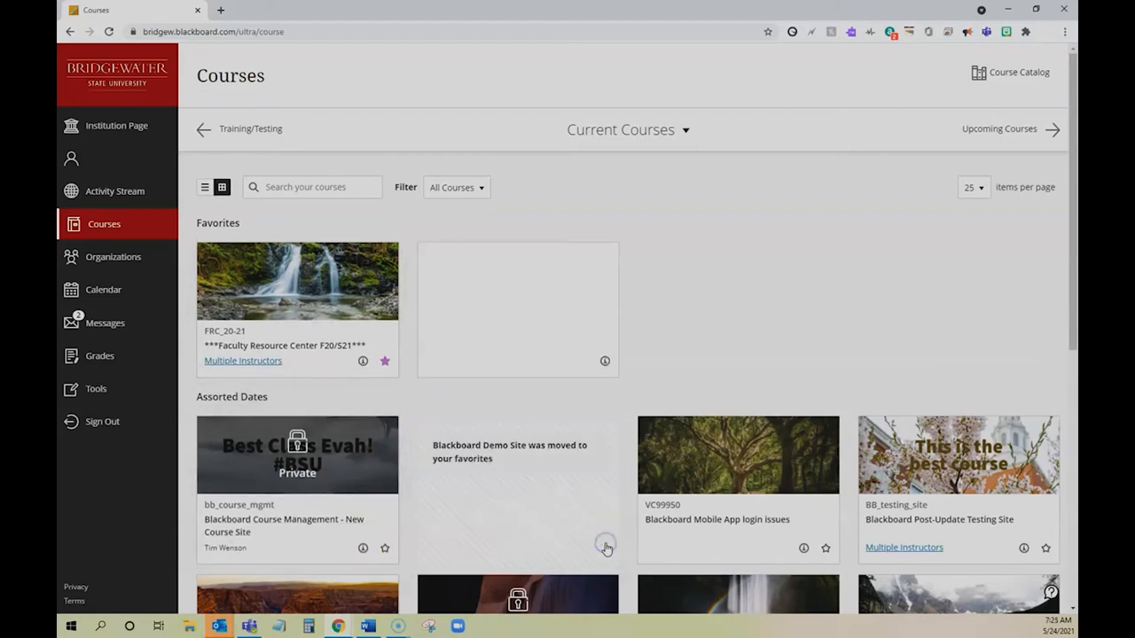